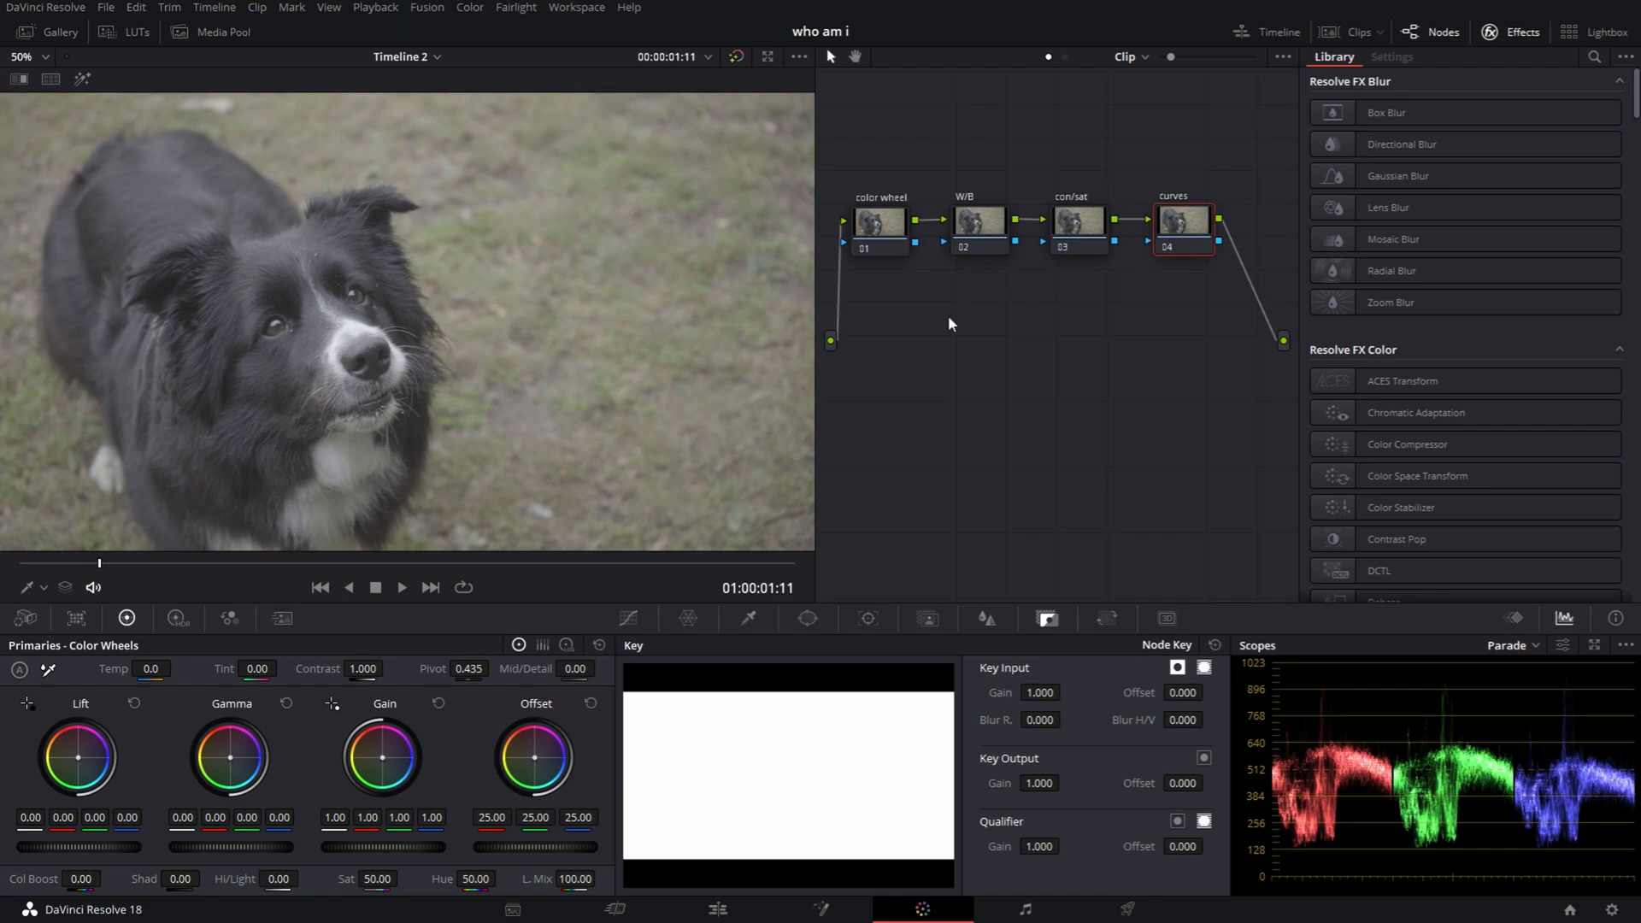
mouse_move(1185, 248)
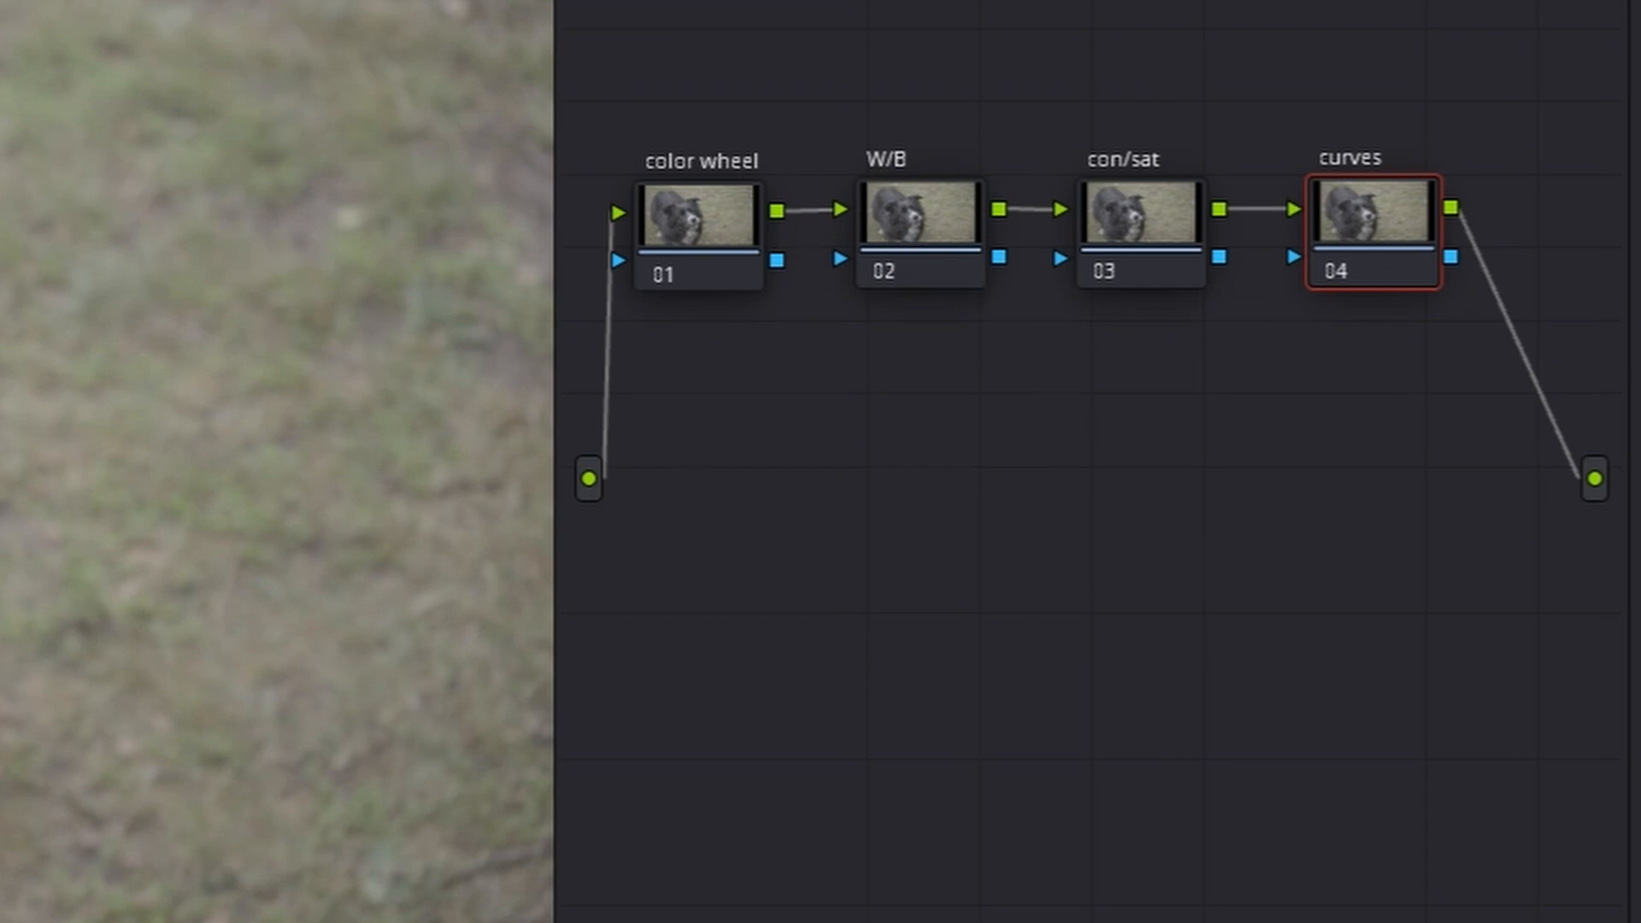
mouse_move(1393, 202)
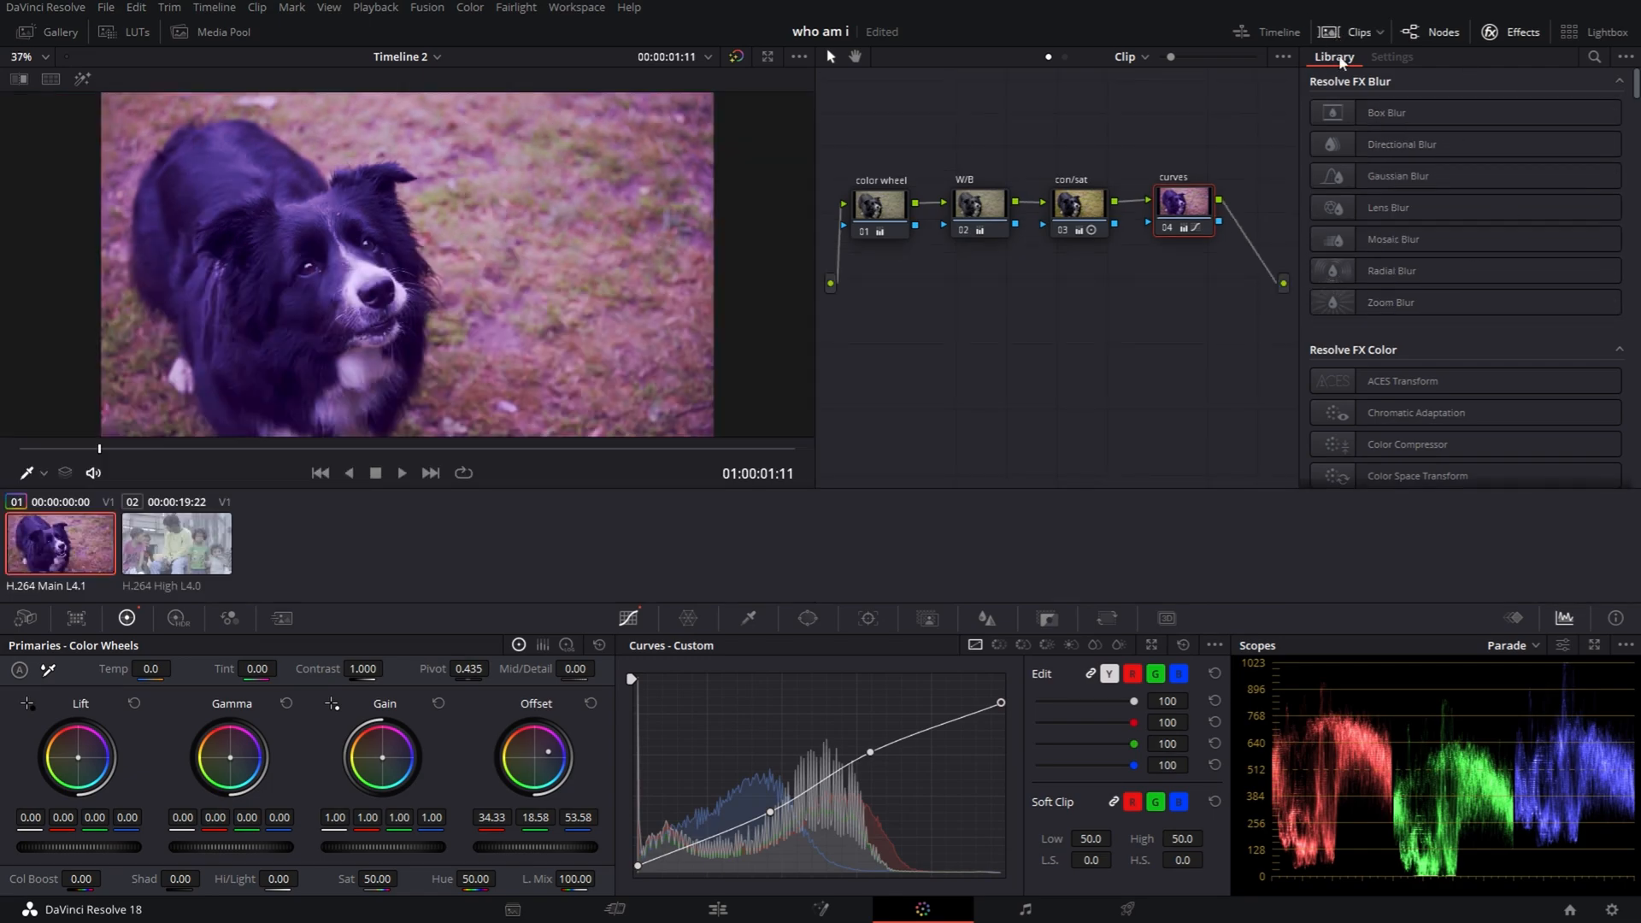
Bring up the graded dog clip's options to reach the Generate LUT choices
right_click(48, 547)
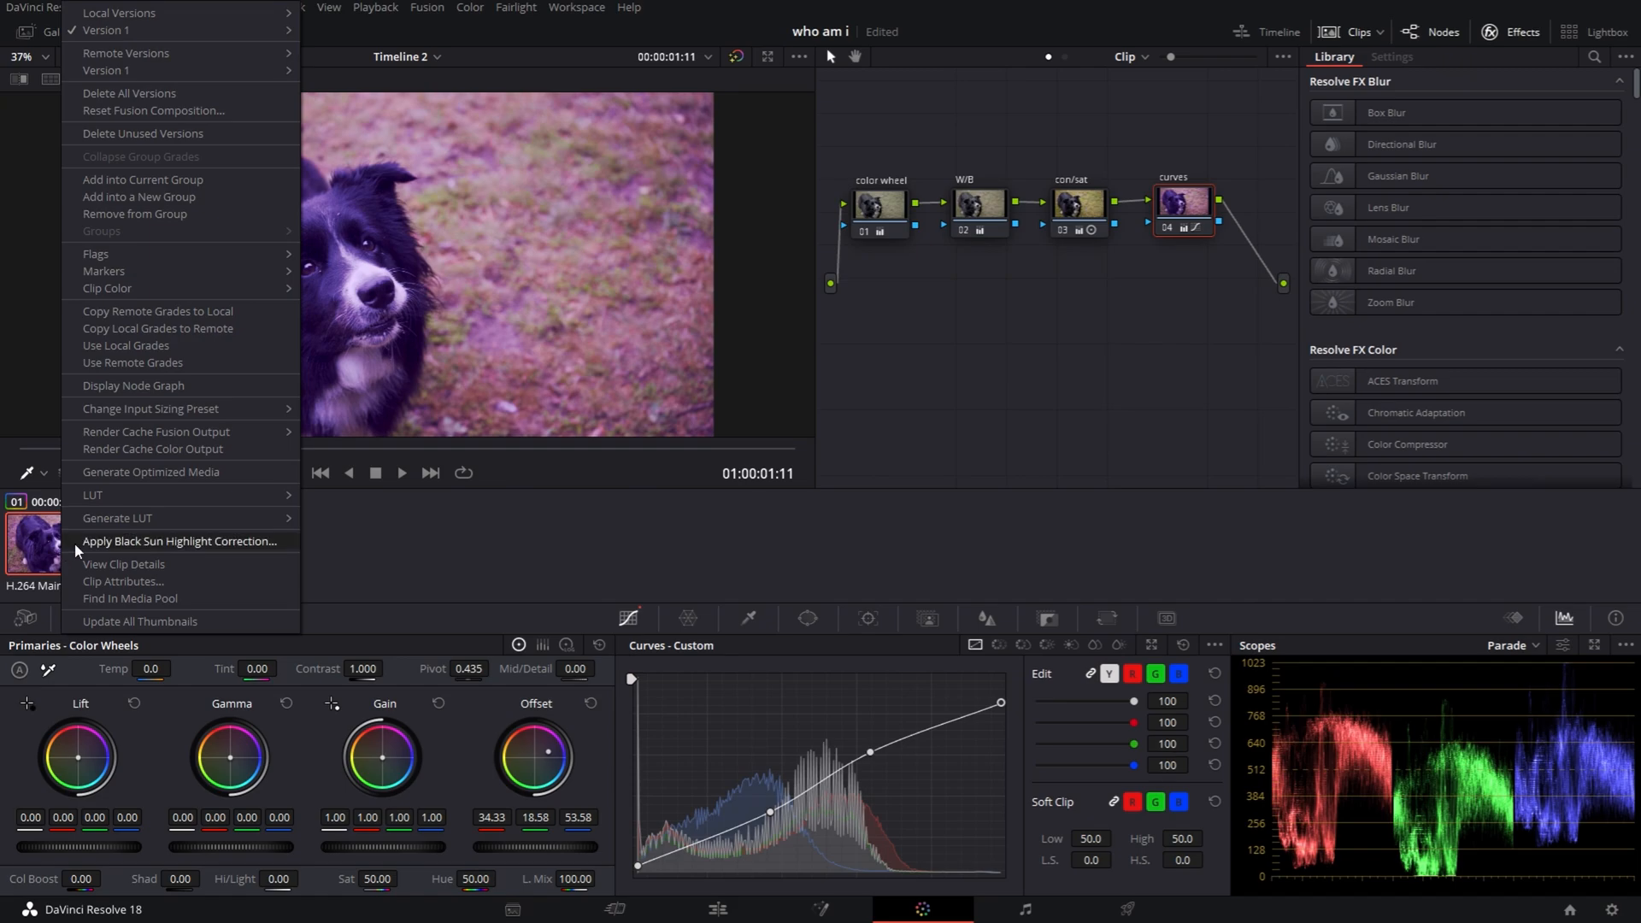
mouse_move(117, 518)
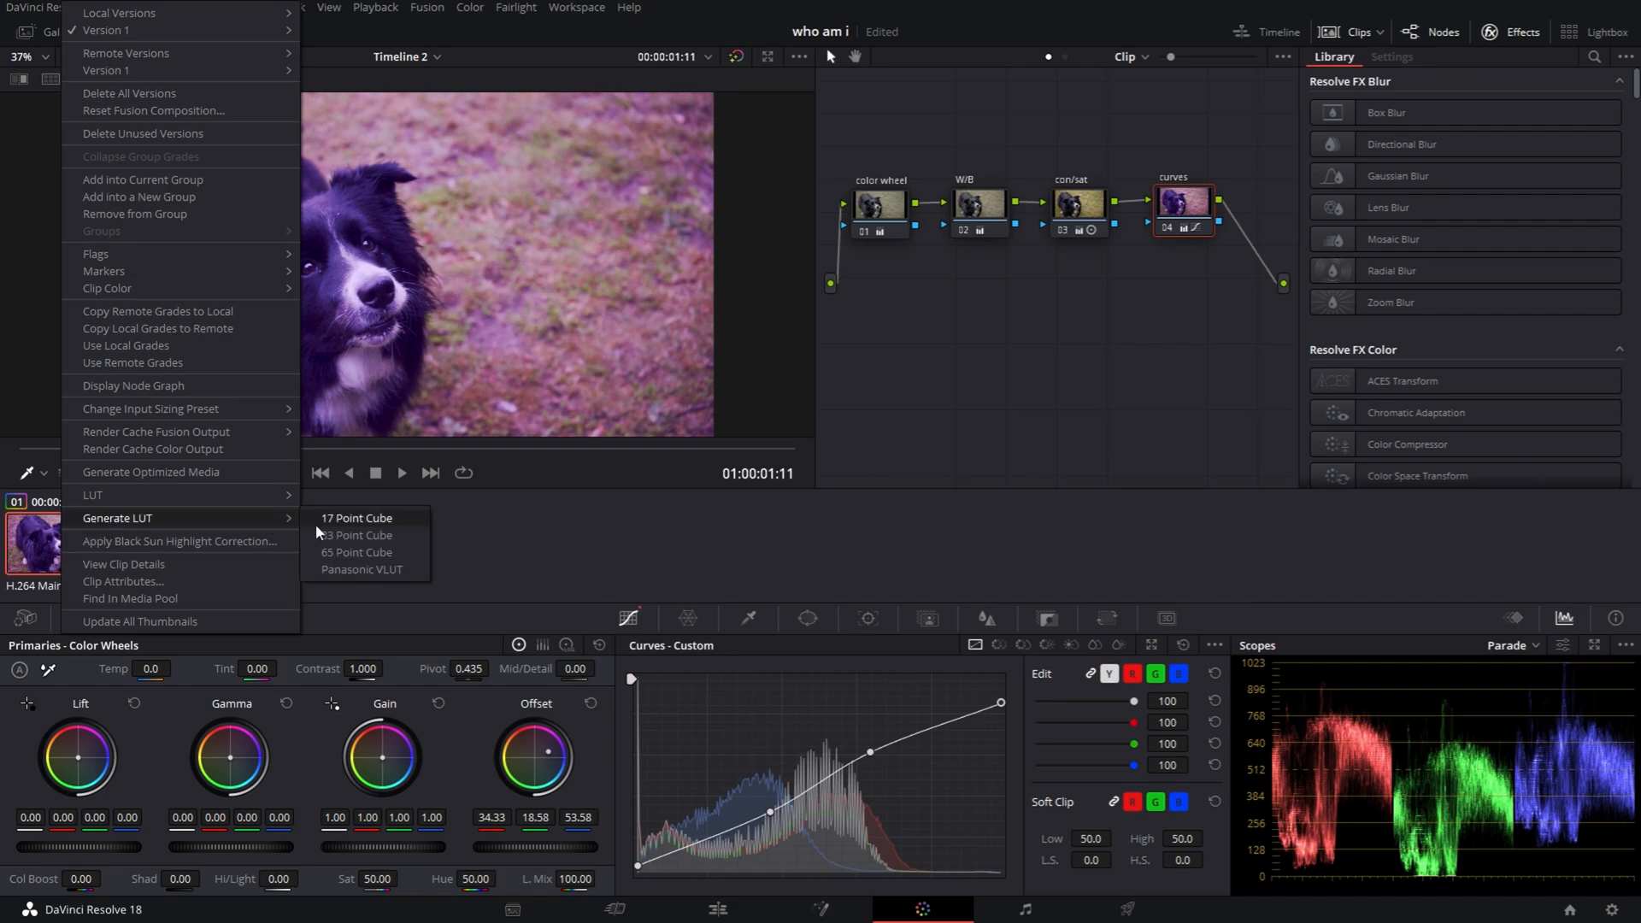
mouse_move(341, 535)
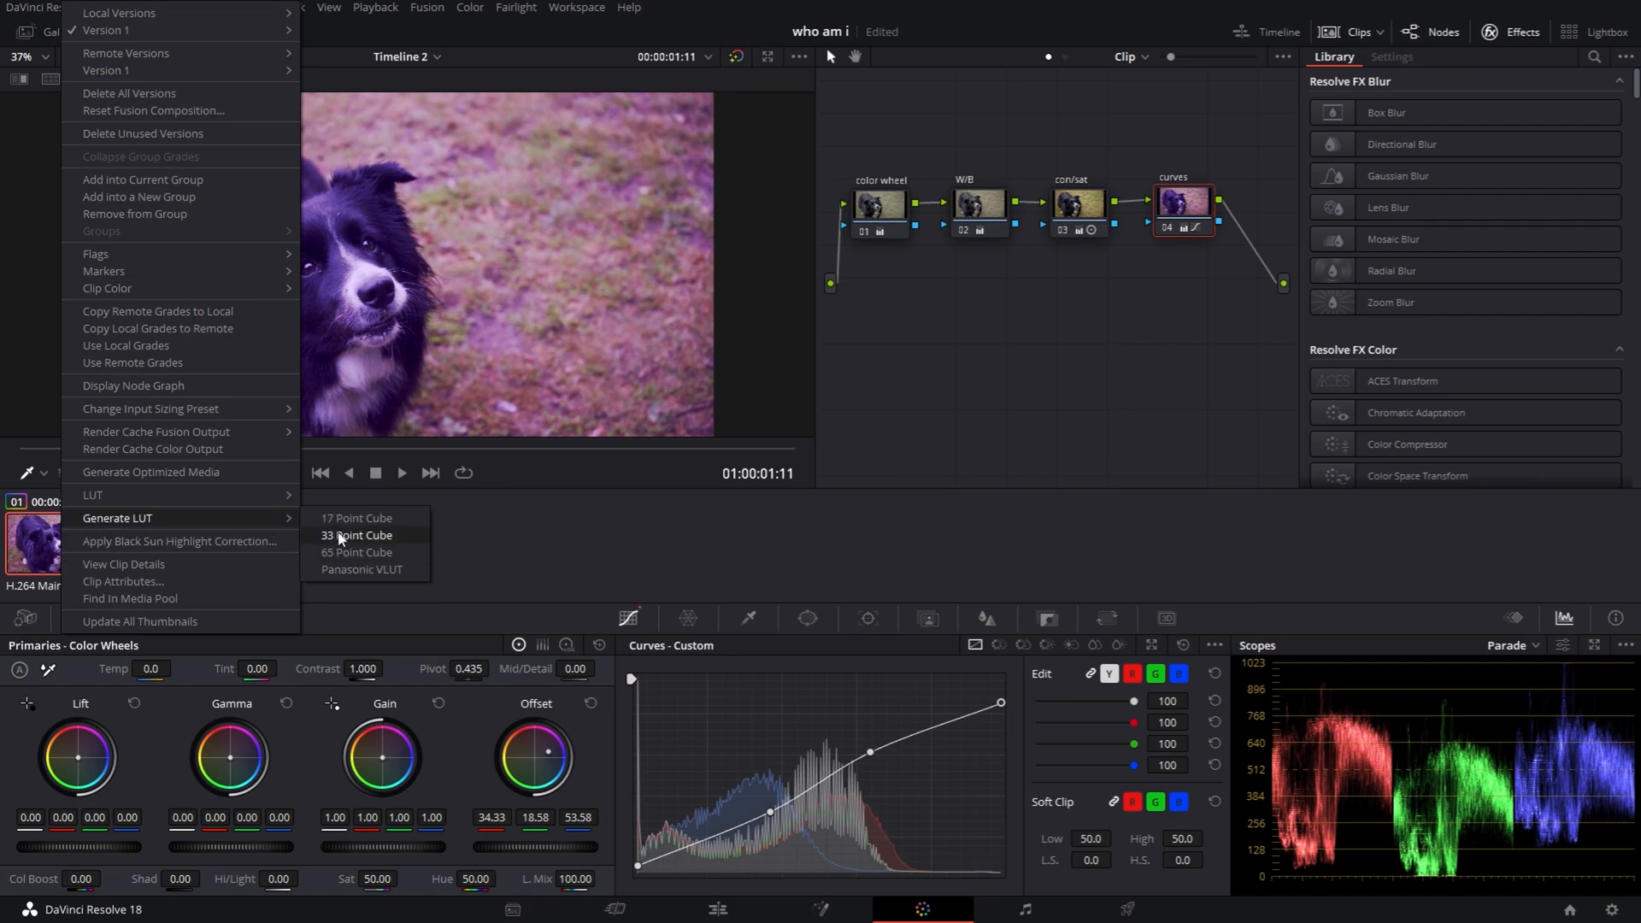
mouse_move(342, 520)
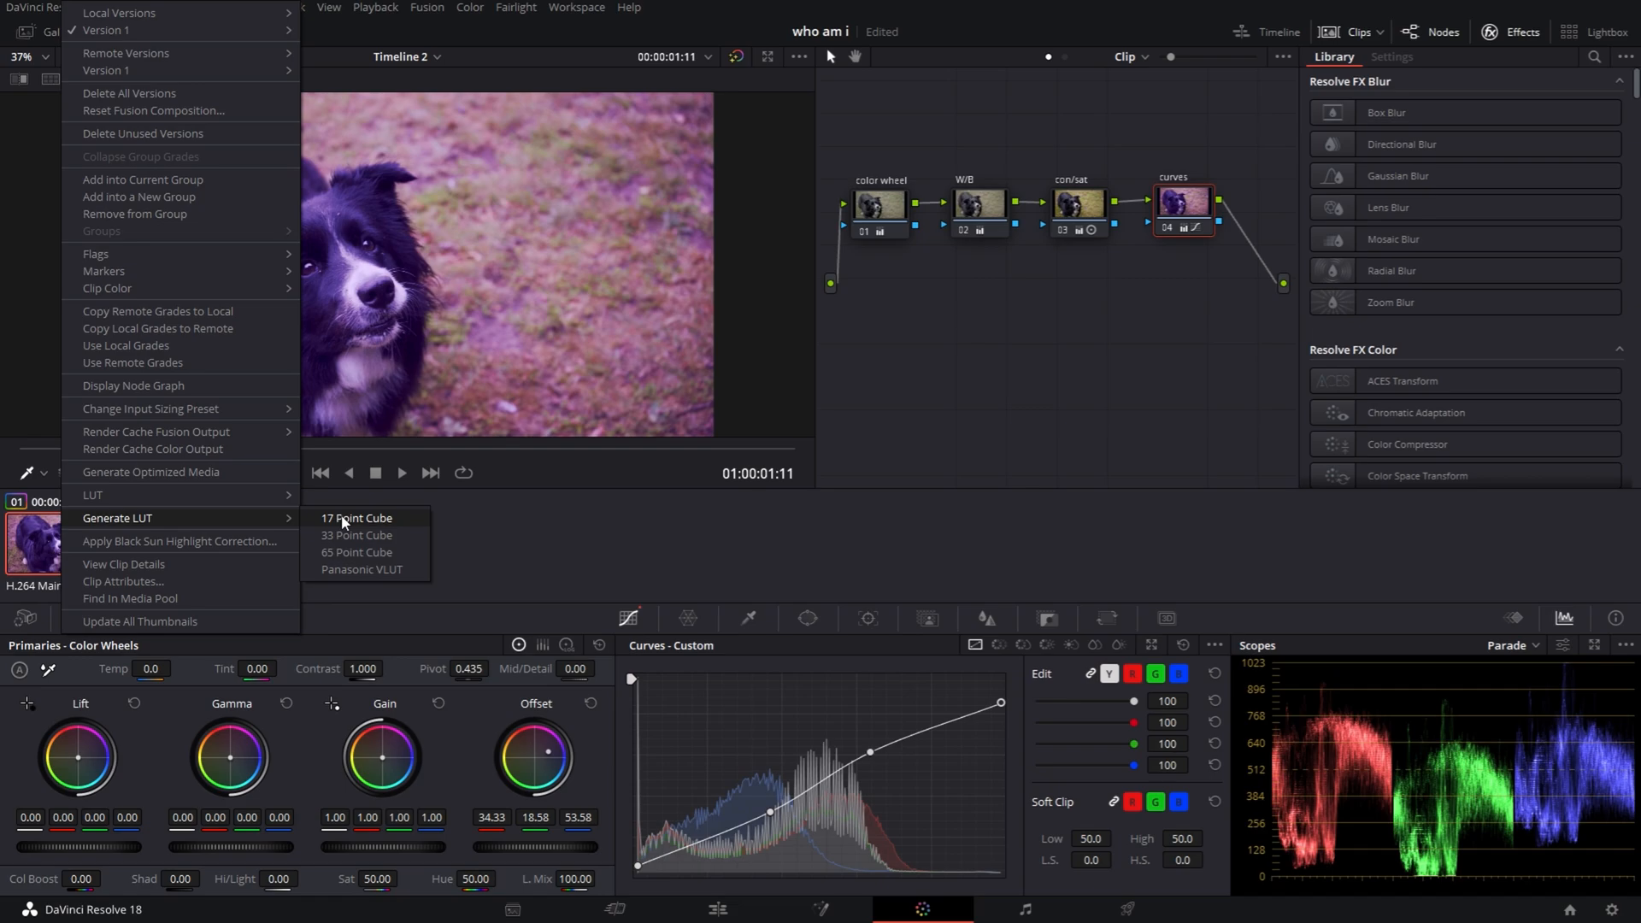
mouse_move(345, 553)
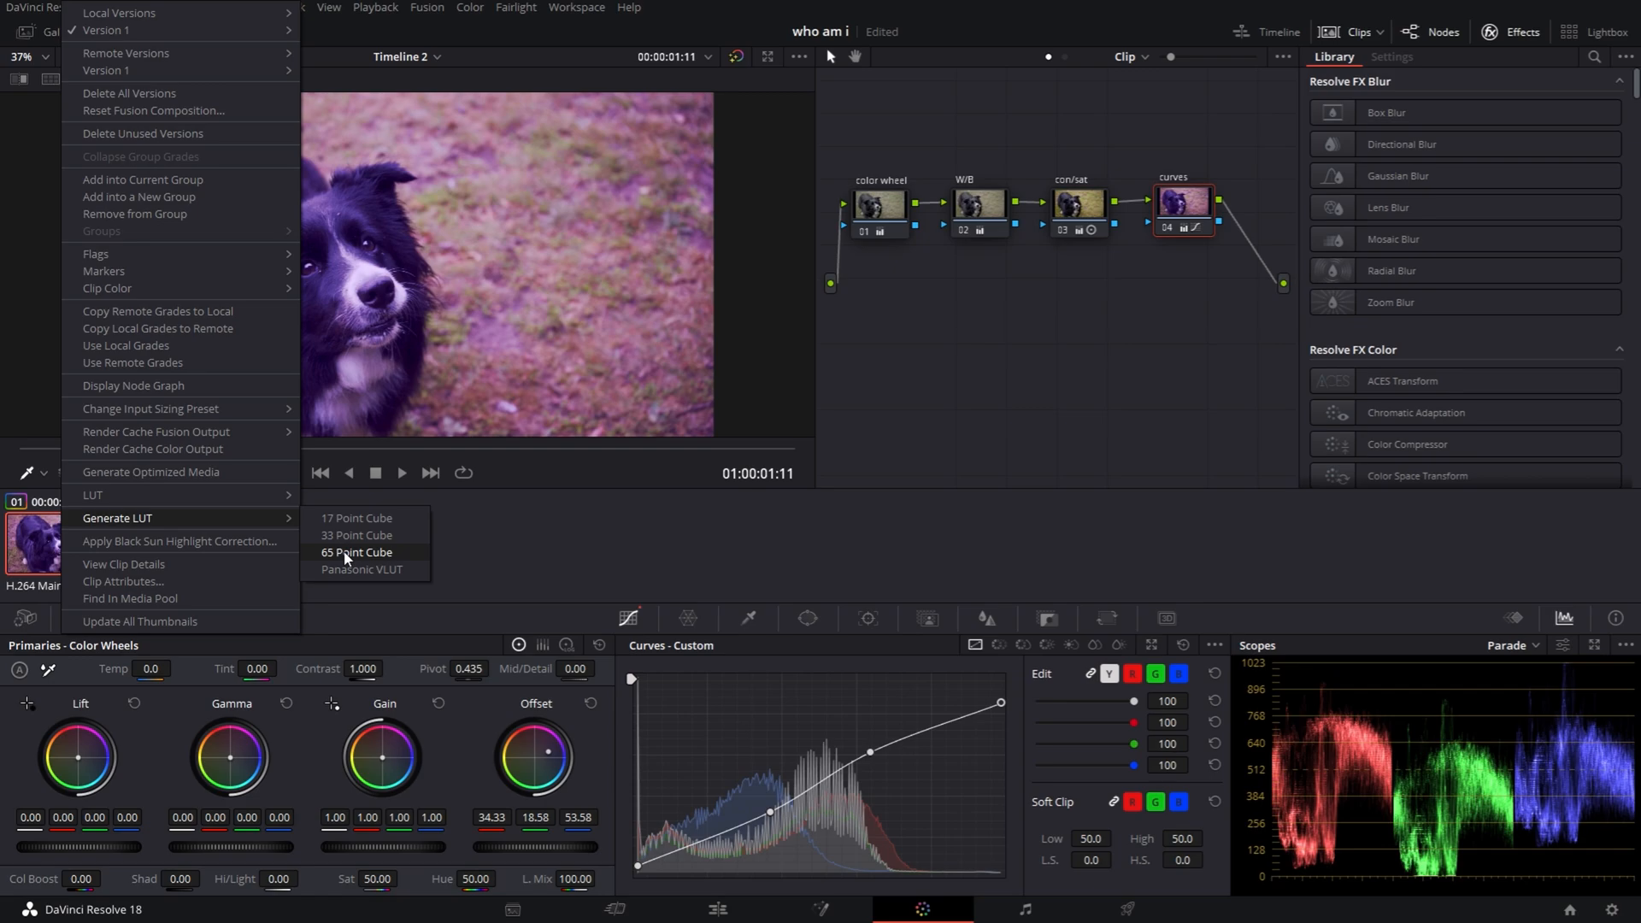
Export the grade as a 65 Point Cube LUT named test2 into the 'my luts' folder
left_click(356, 552)
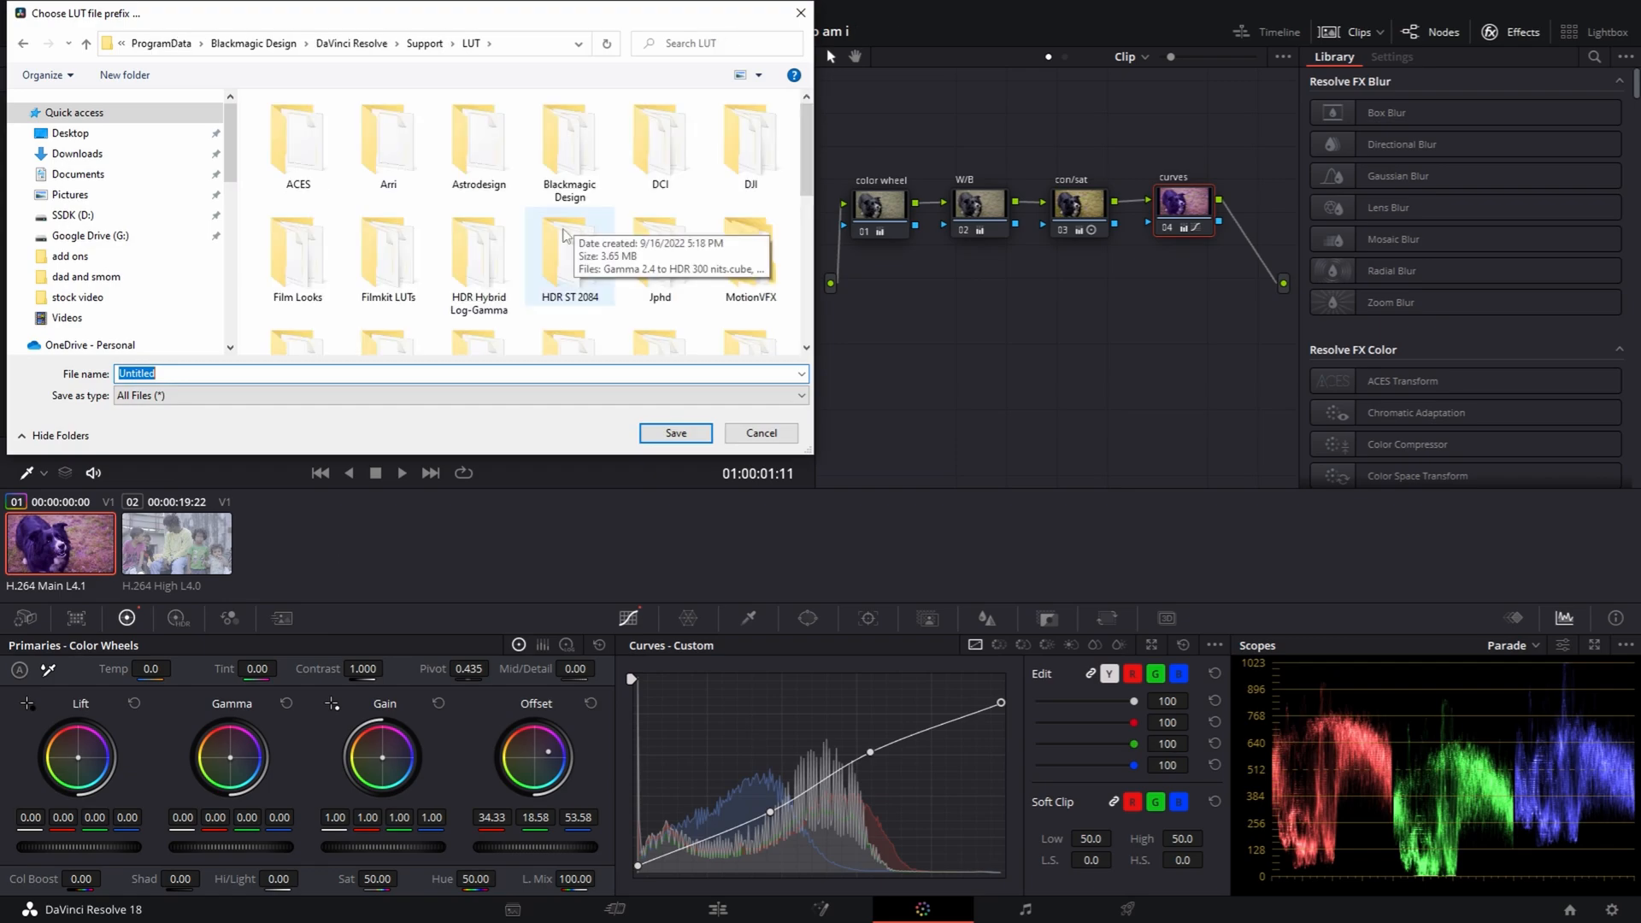
mouse_move(674, 236)
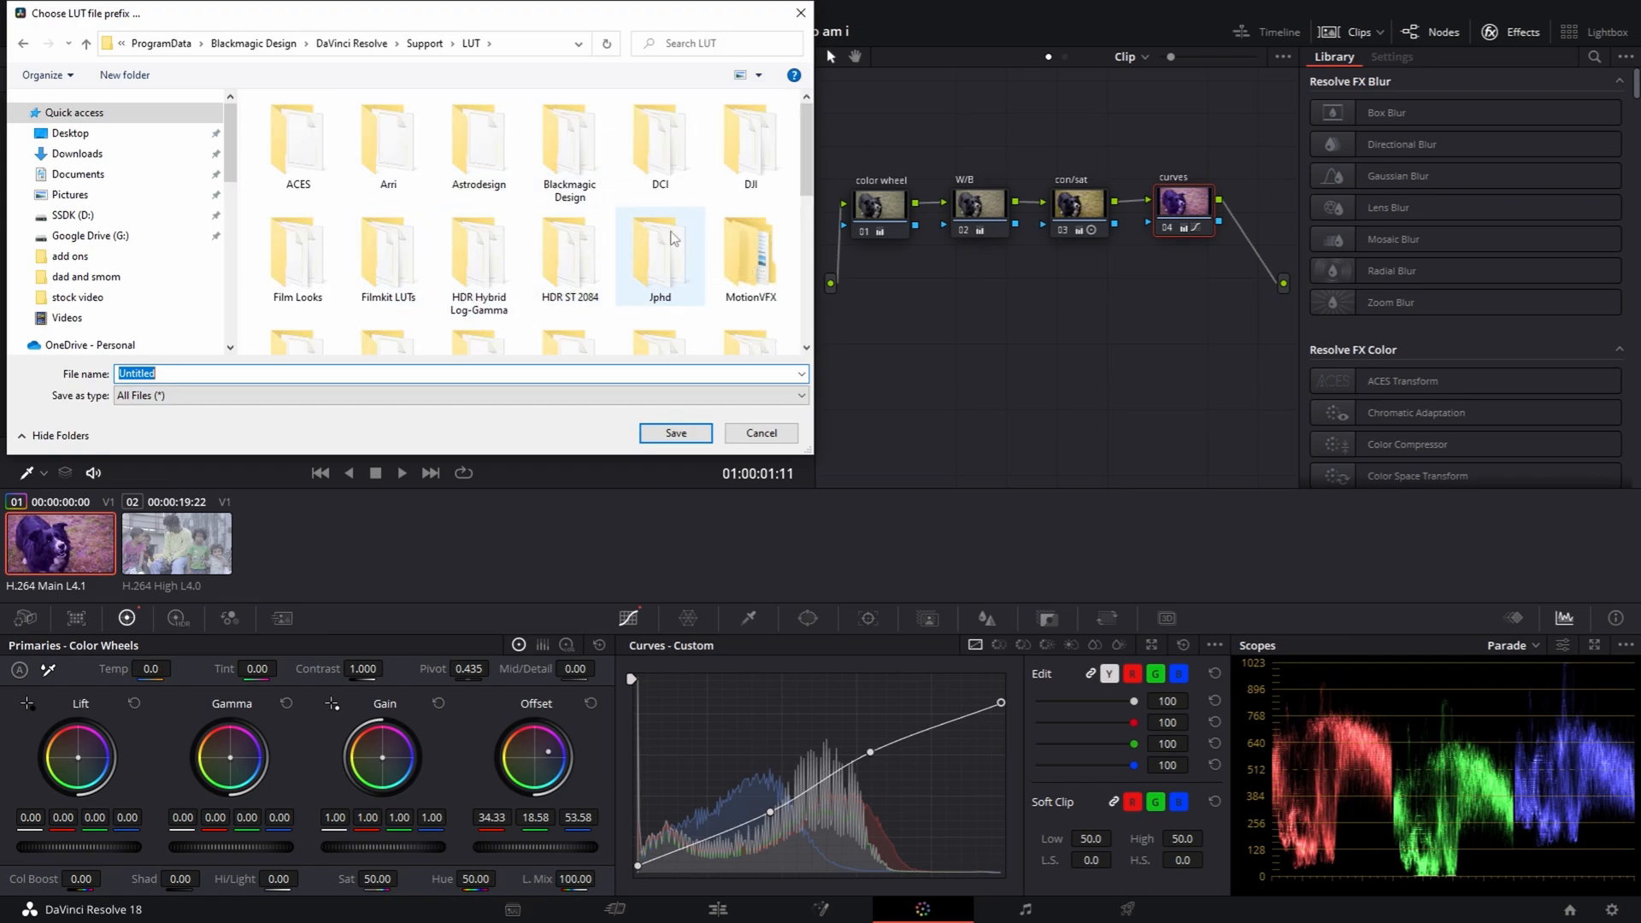
mouse_move(672, 238)
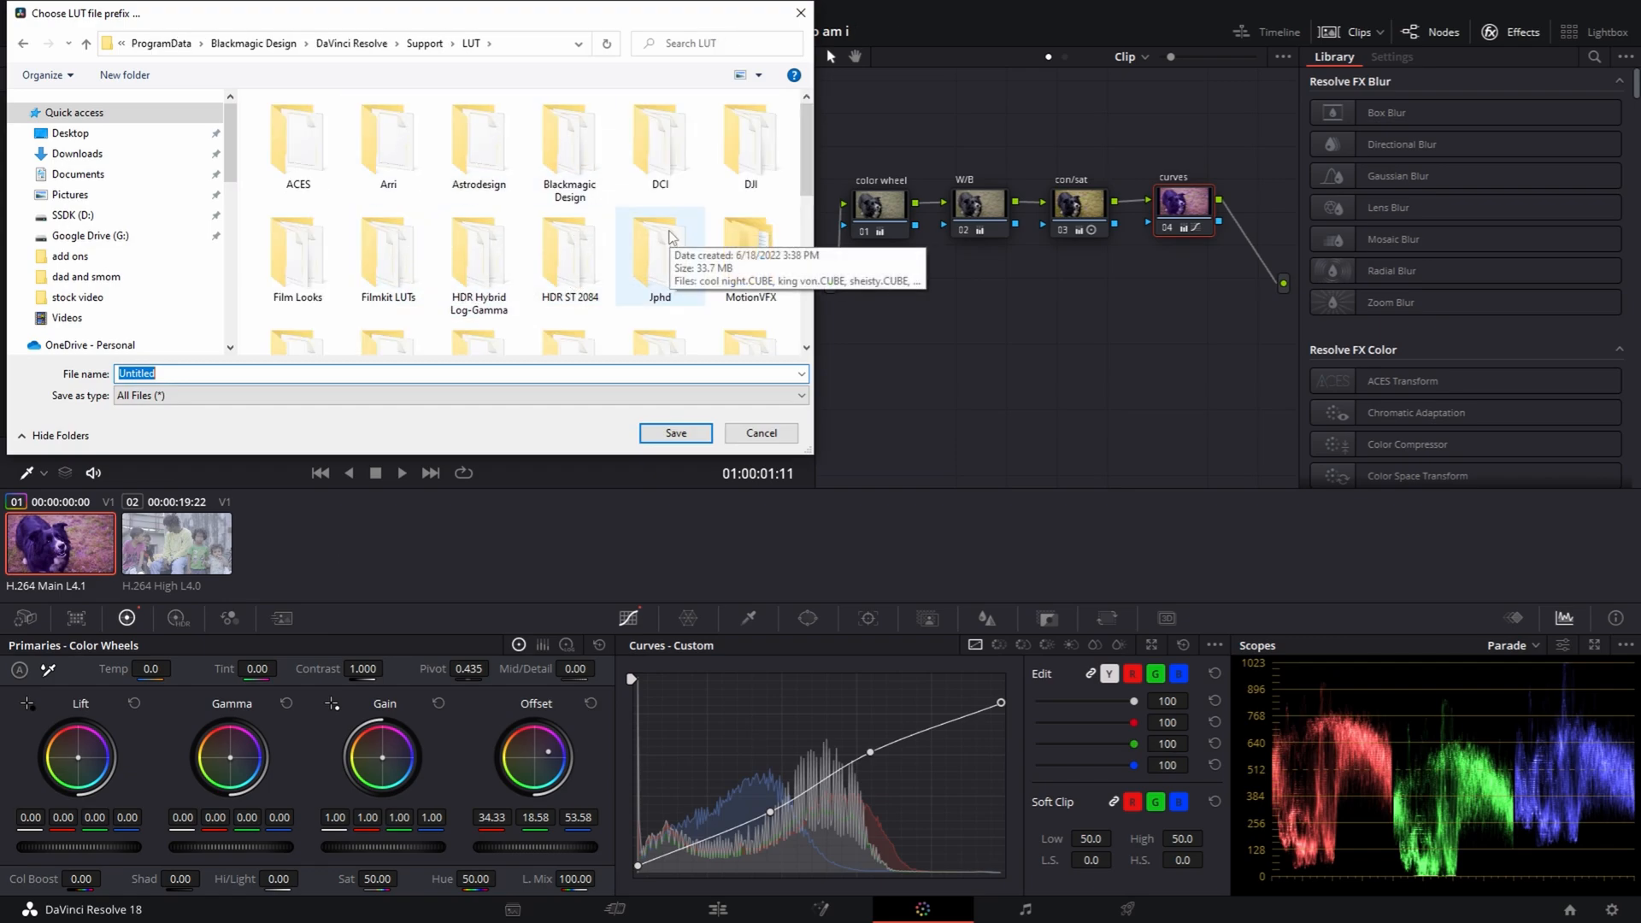
mouse_move(250, 282)
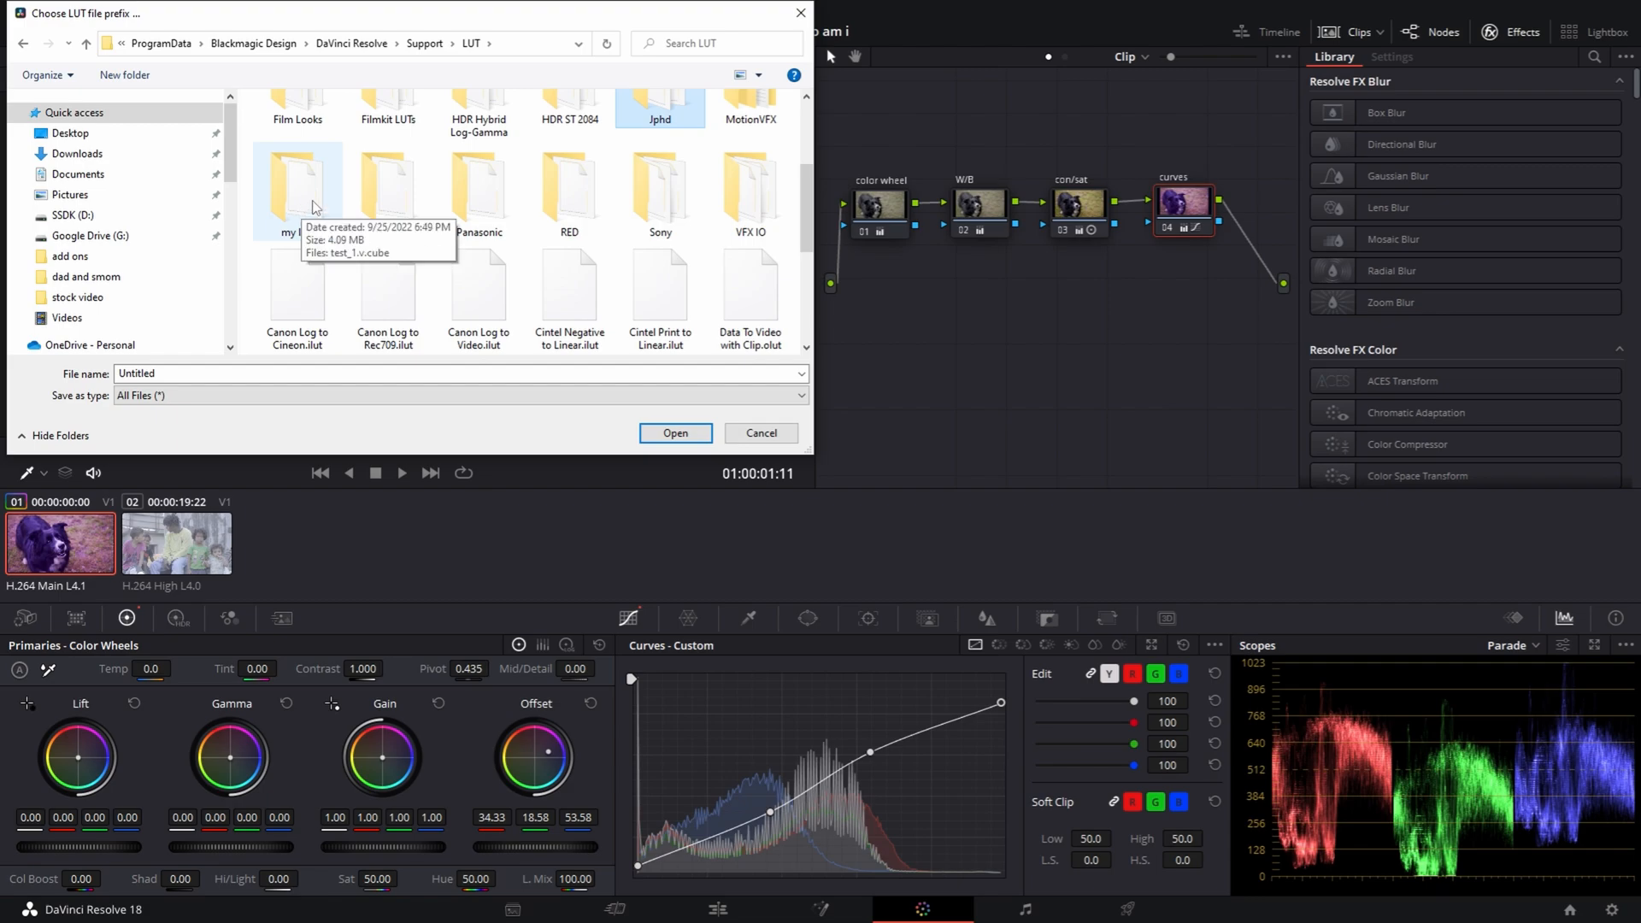
double_click(297, 179)
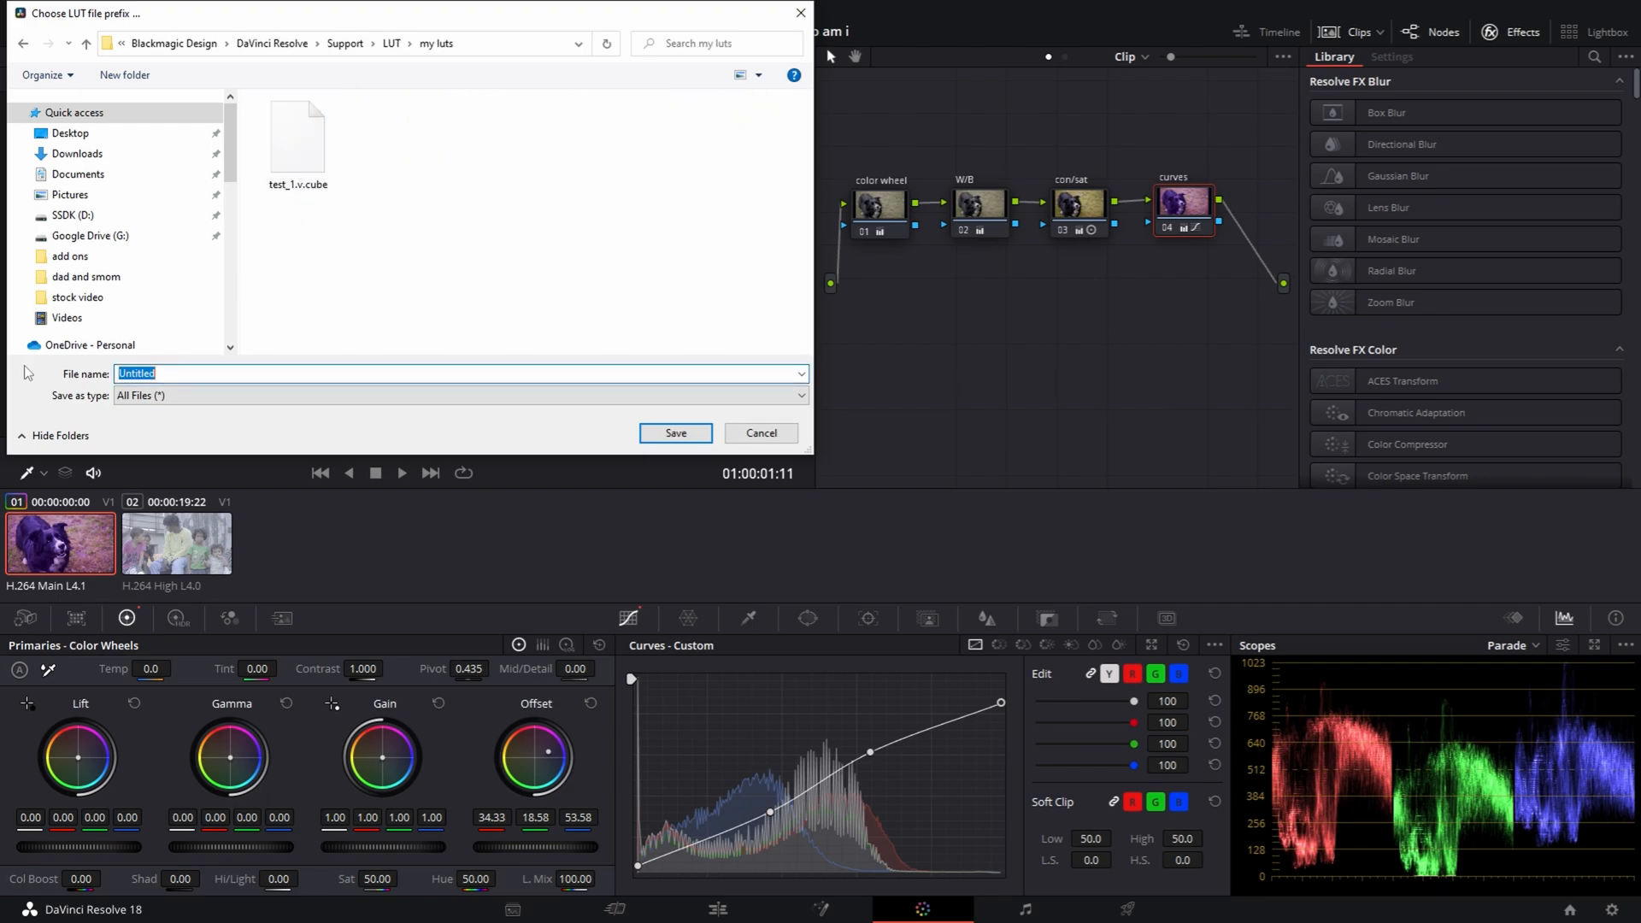
type("test2")
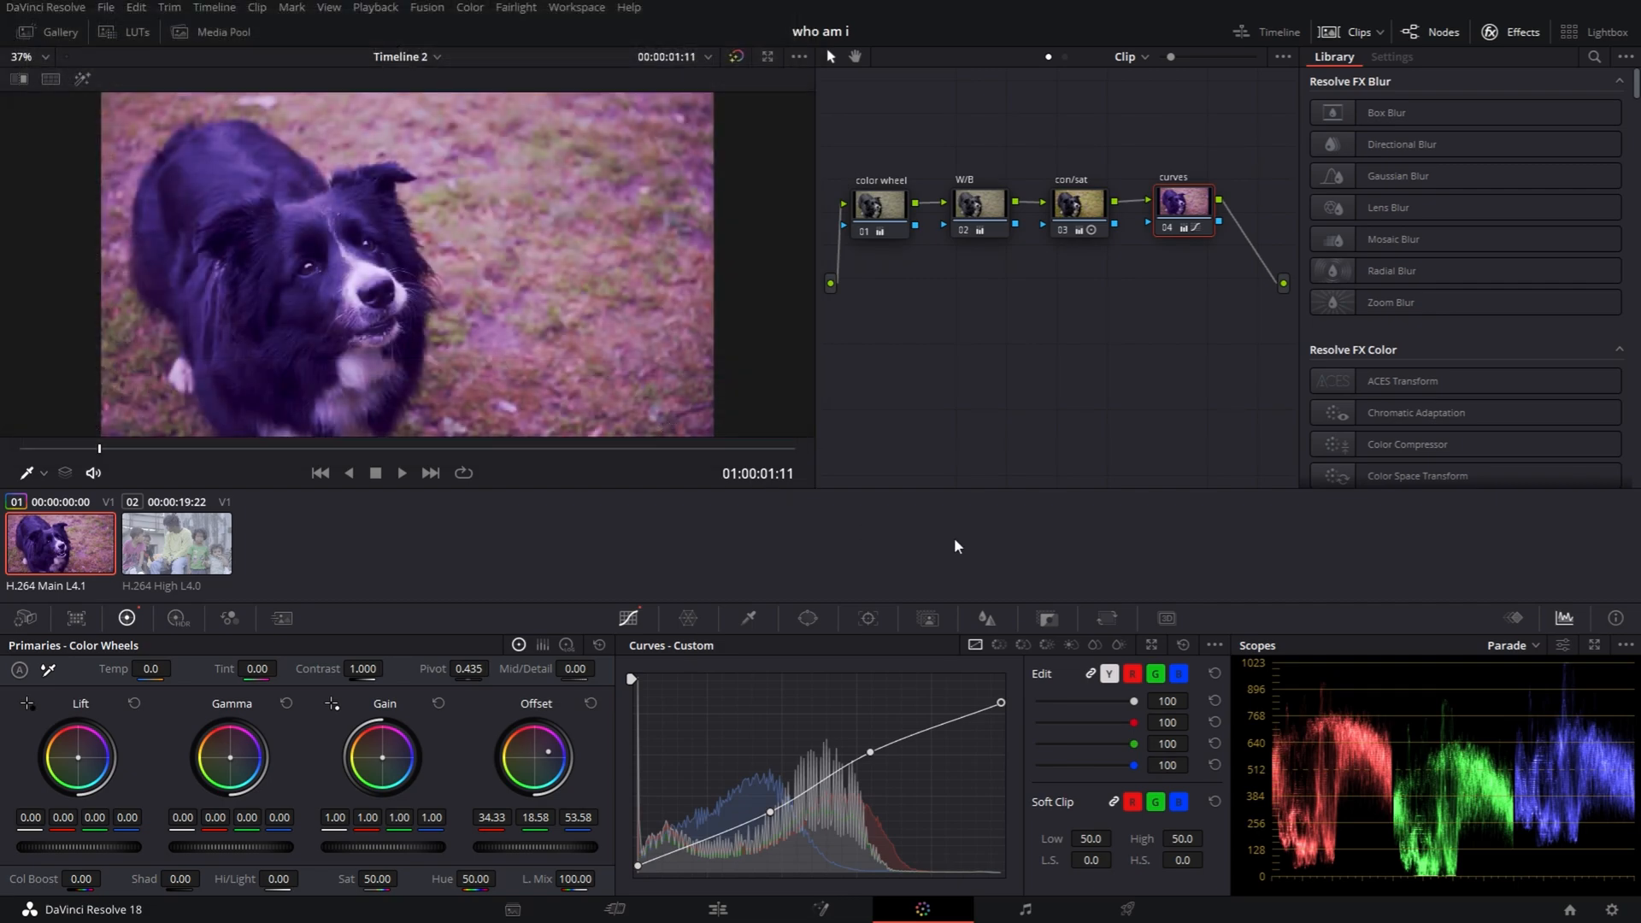
Show the LUT library where the 'my luts' folder holds the new test2 LUT
left_click(136, 32)
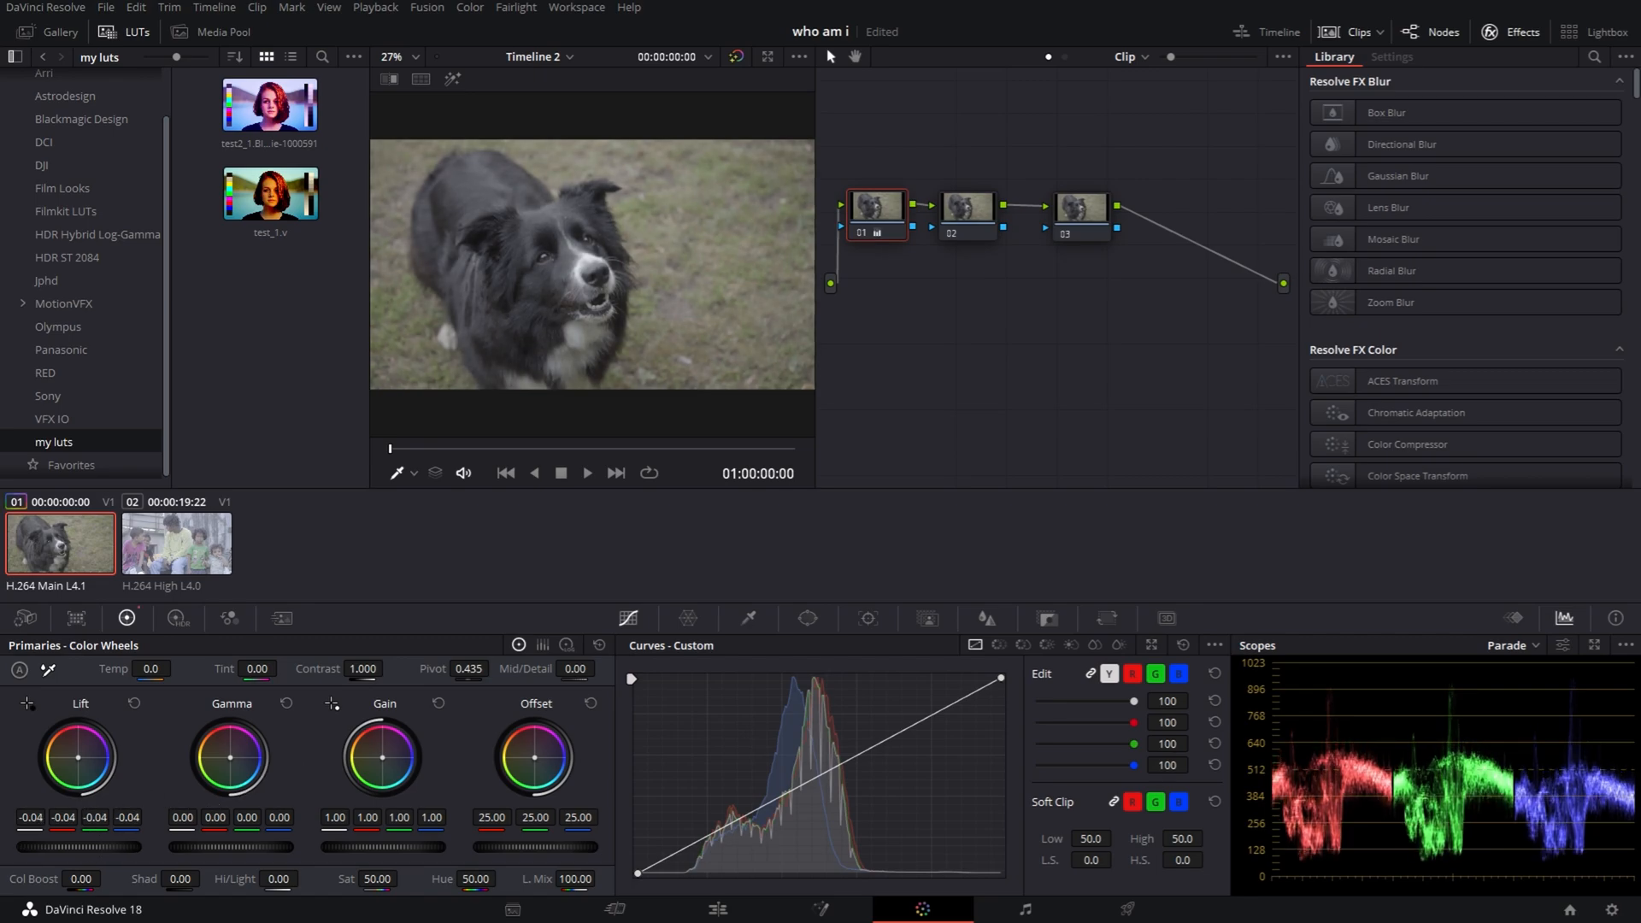
Select the third node of the dog clip's grade and apply the test2 LUT to it
left_click(967, 208)
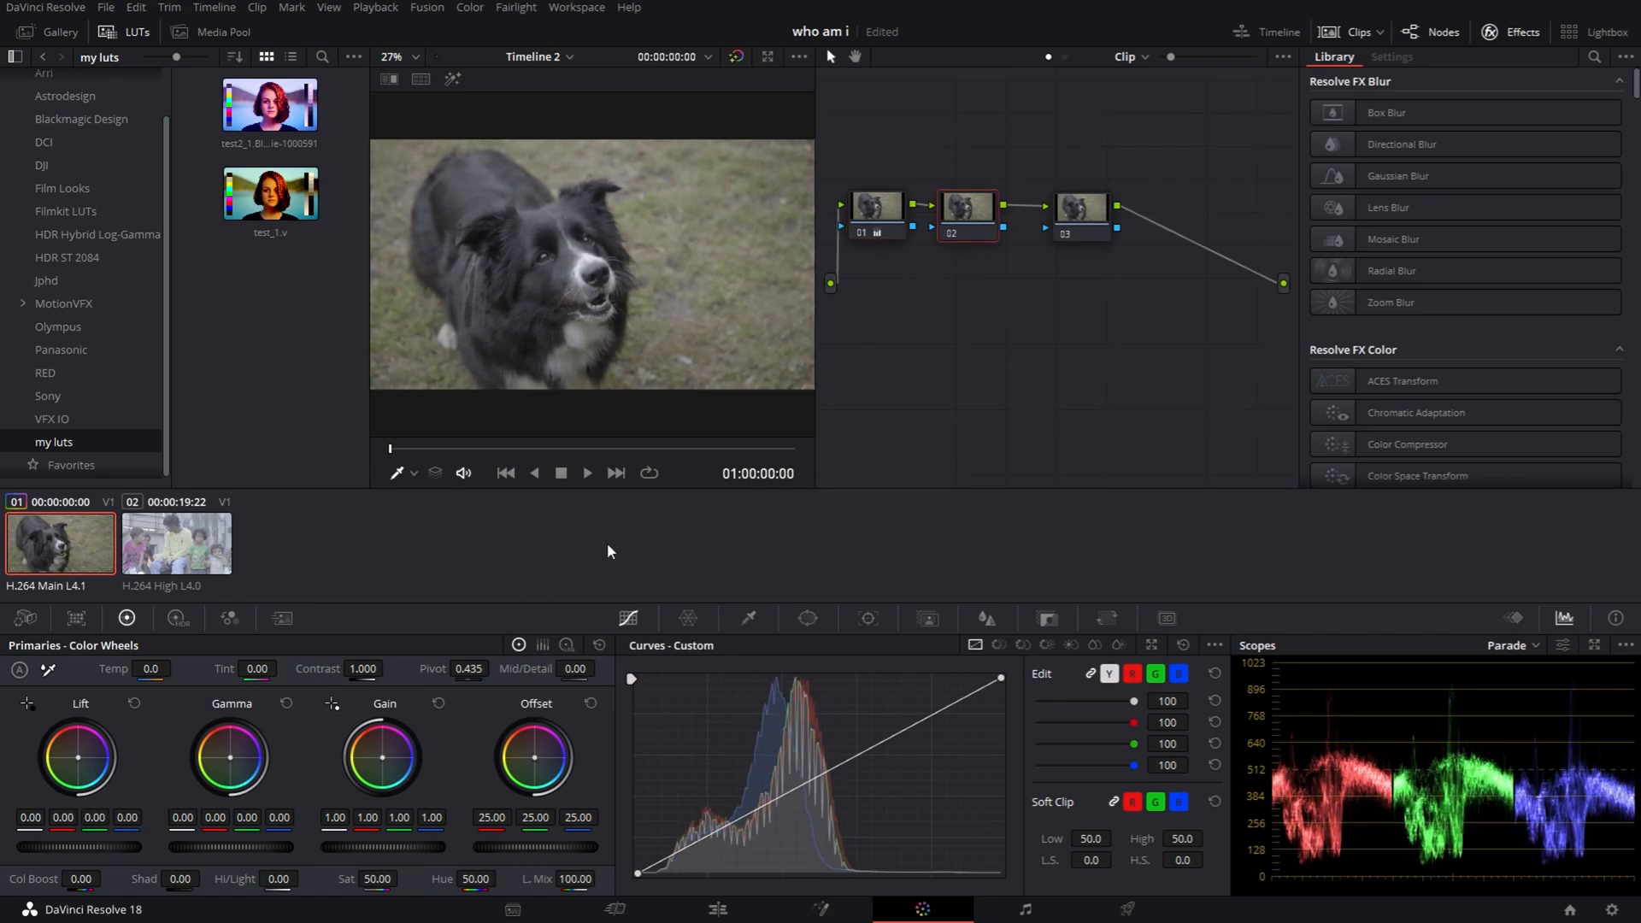
left_click(1082, 208)
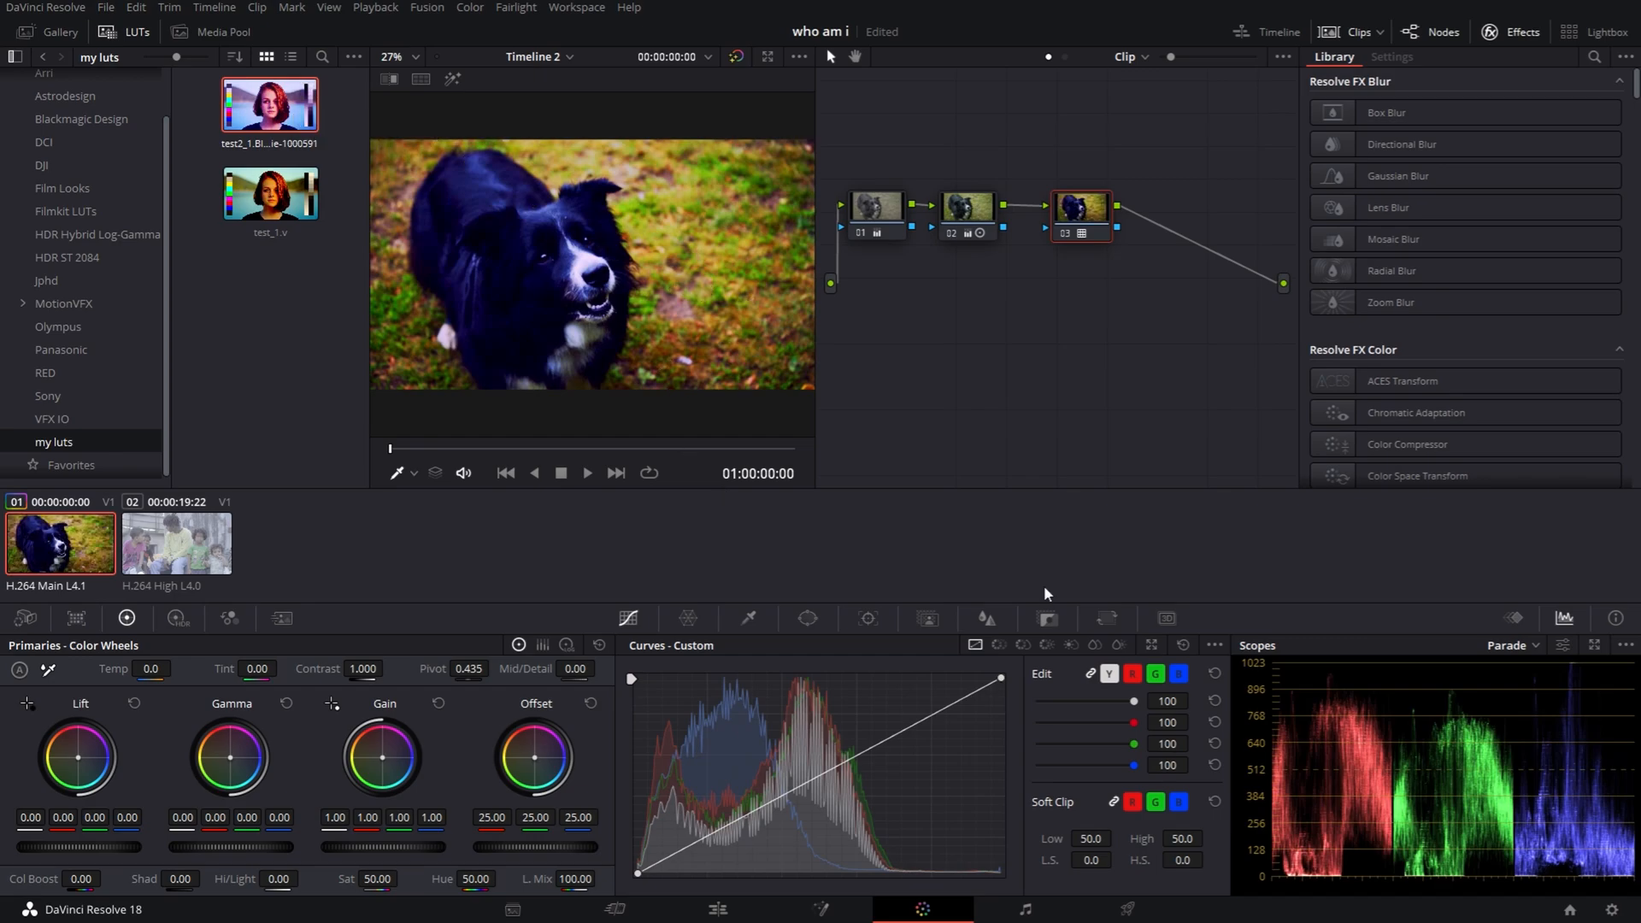
left_click(1046, 618)
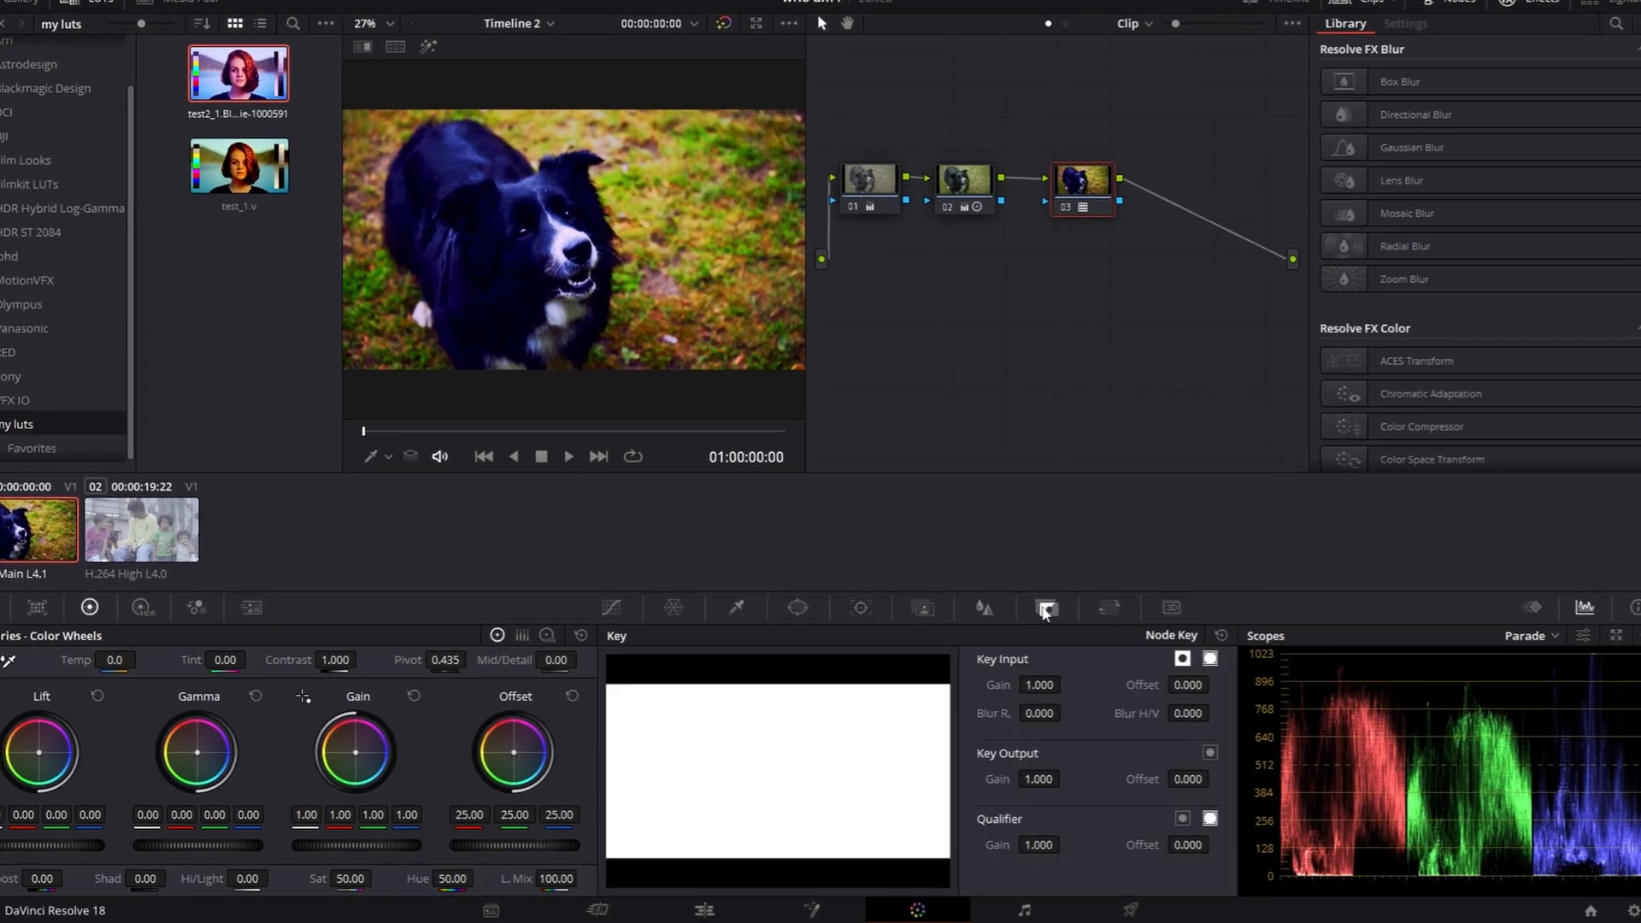